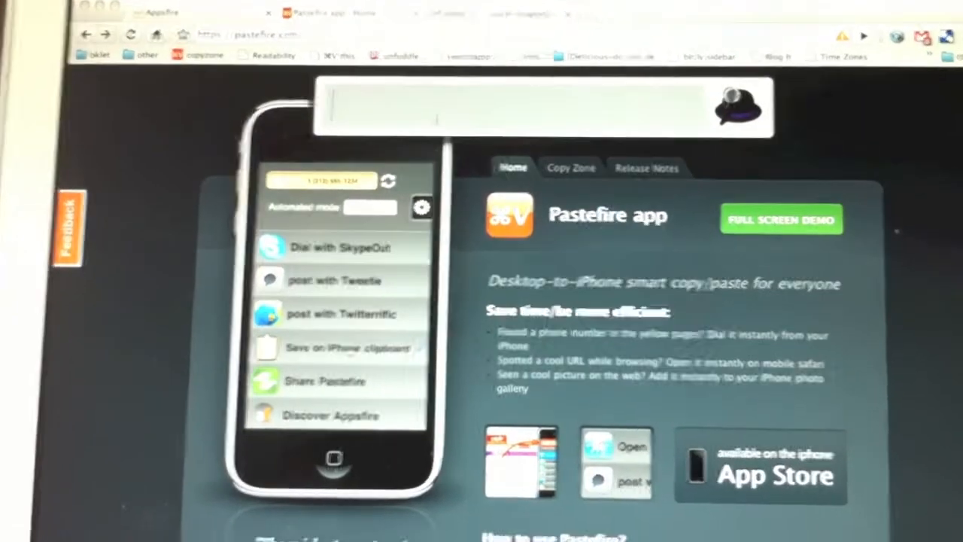
type("ip")
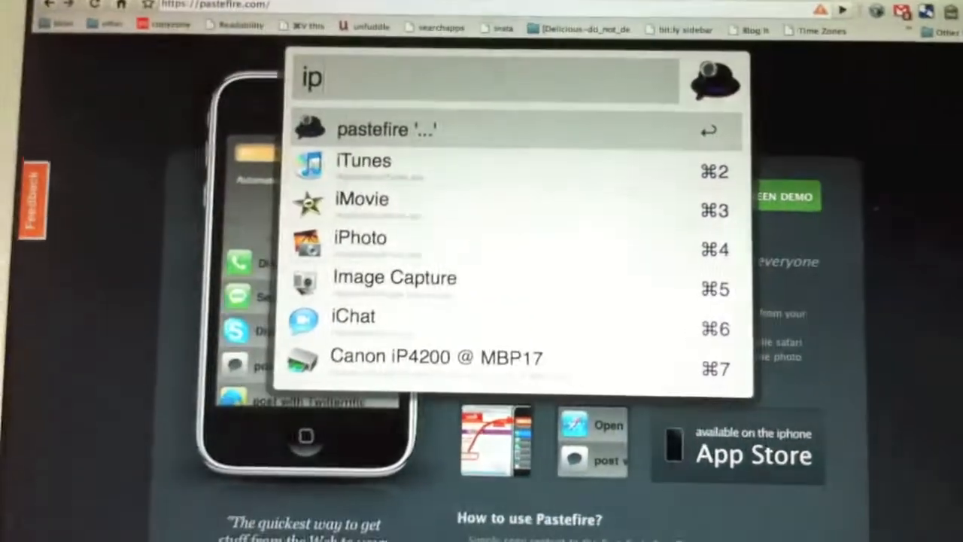
type("hone")
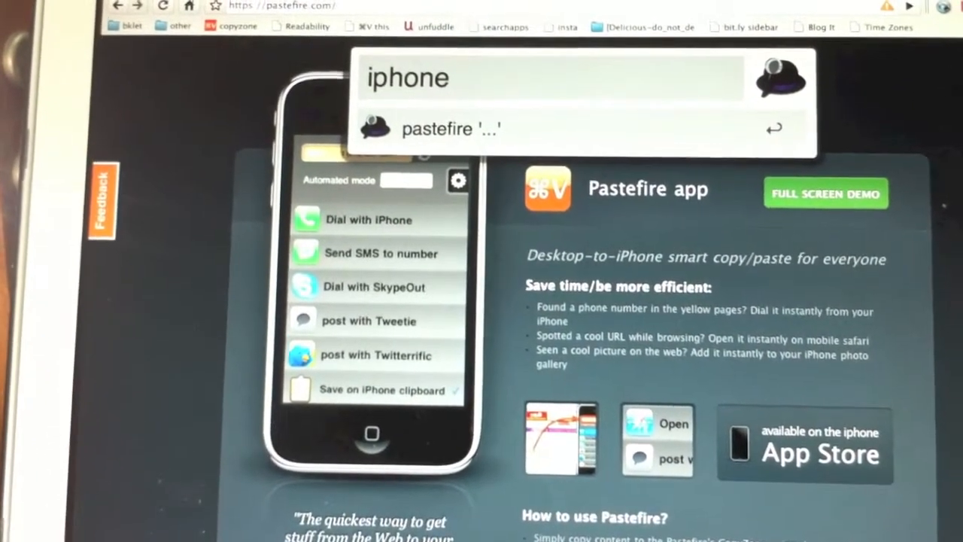
type("dem")
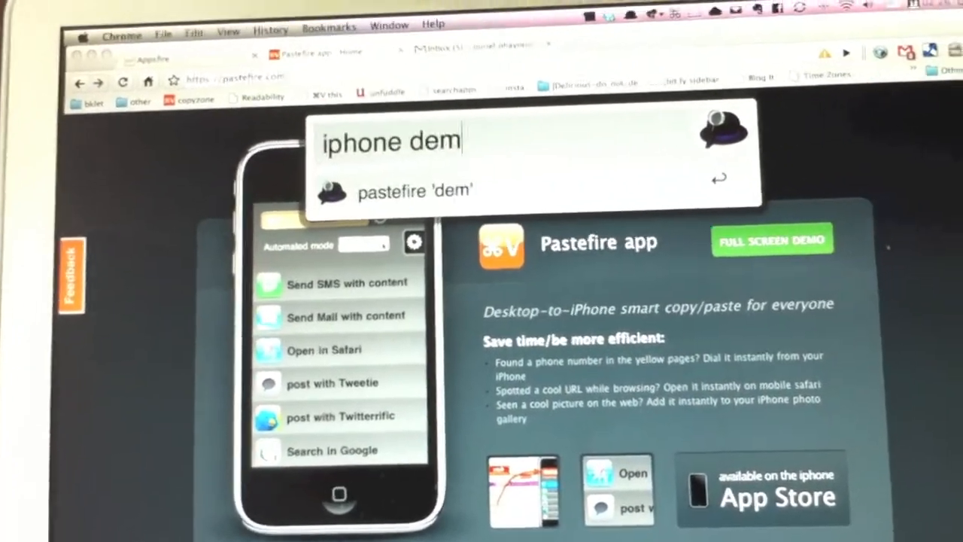
type("o of")
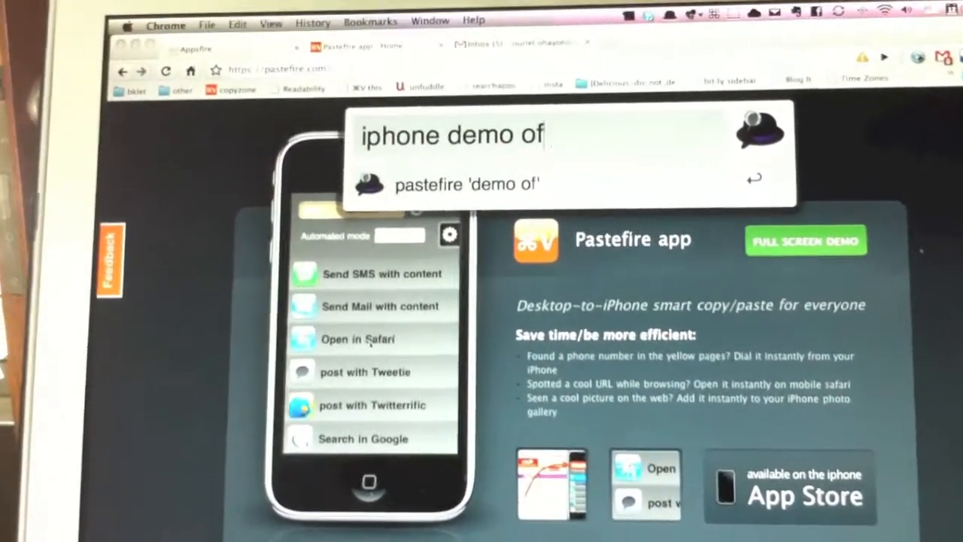
type("pastefi")
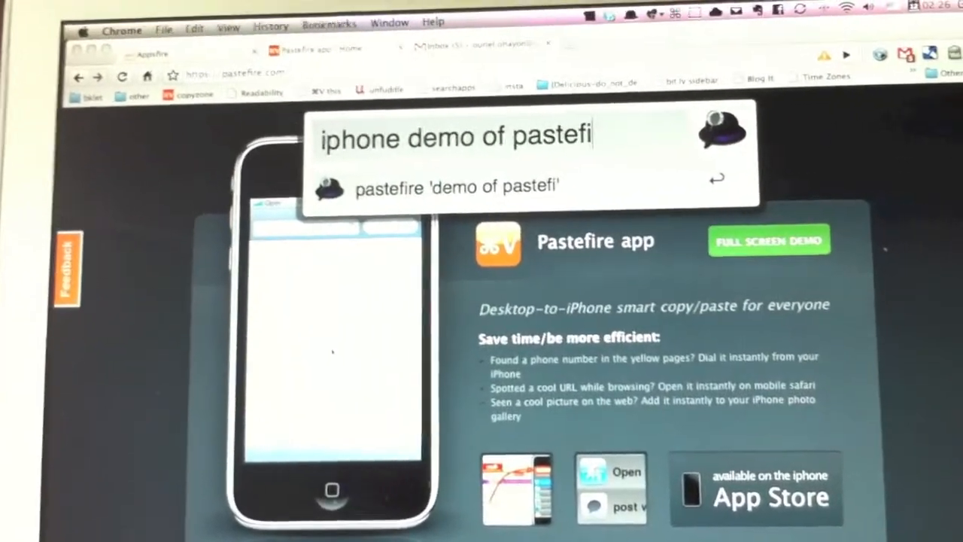